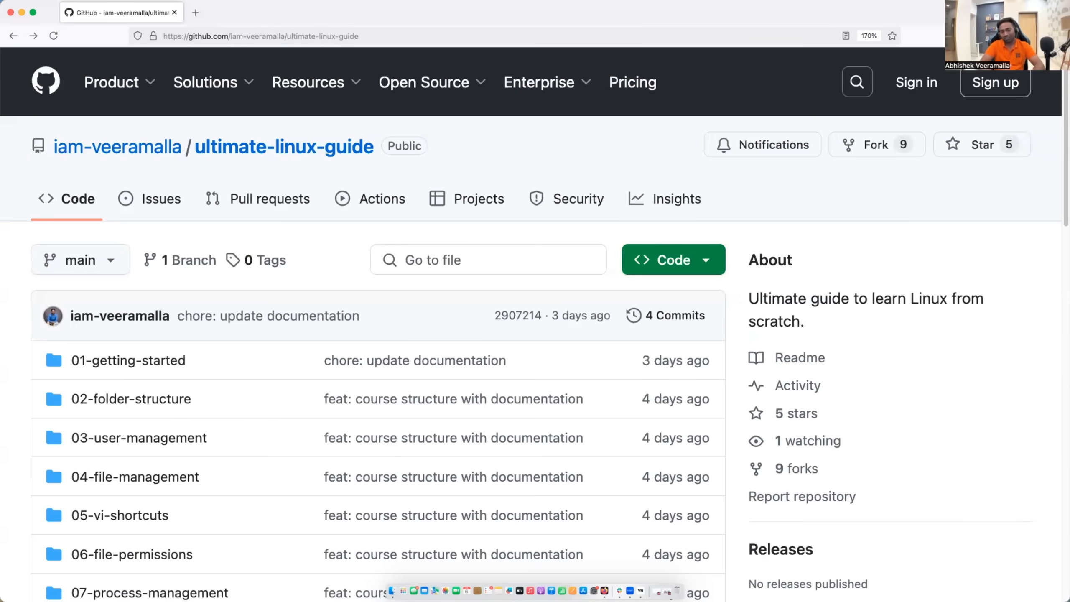
{"action": "mouse_move", "coordinate": [331, 430]}
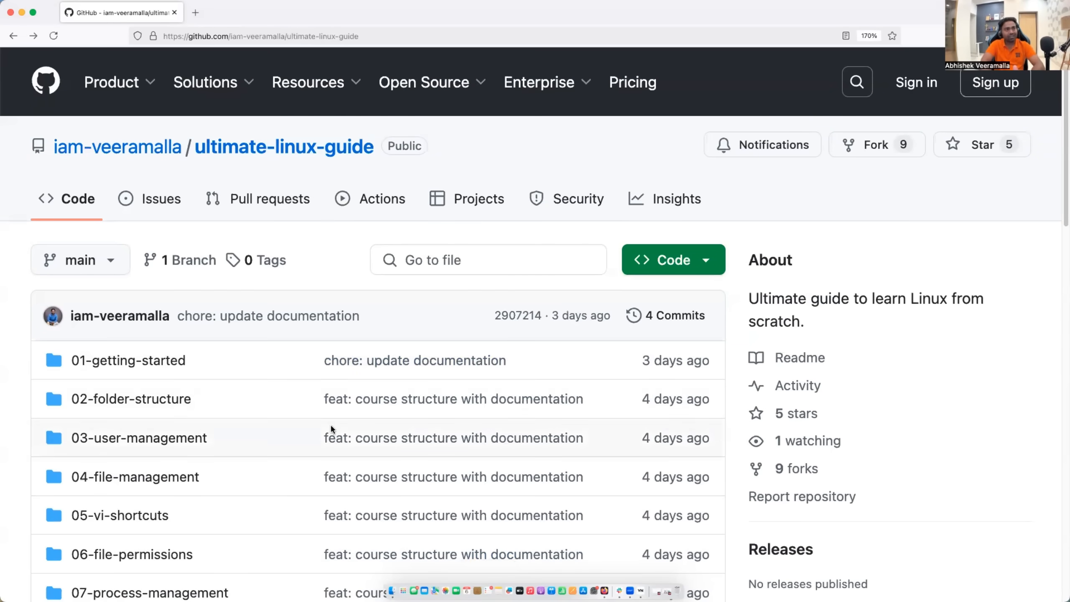
Scroll the repository file list and open the 01-getting-started course folder
{"action": "scroll", "scroll_direction": "down", "scroll_amount": 3}
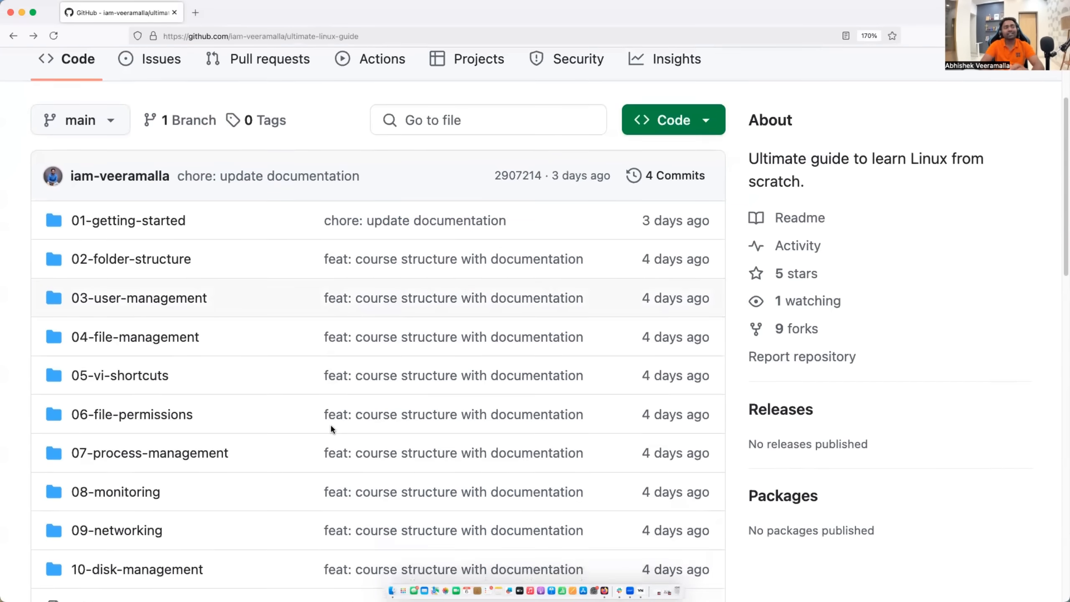
{"action": "scroll", "scroll_direction": "down", "scroll_amount": 3}
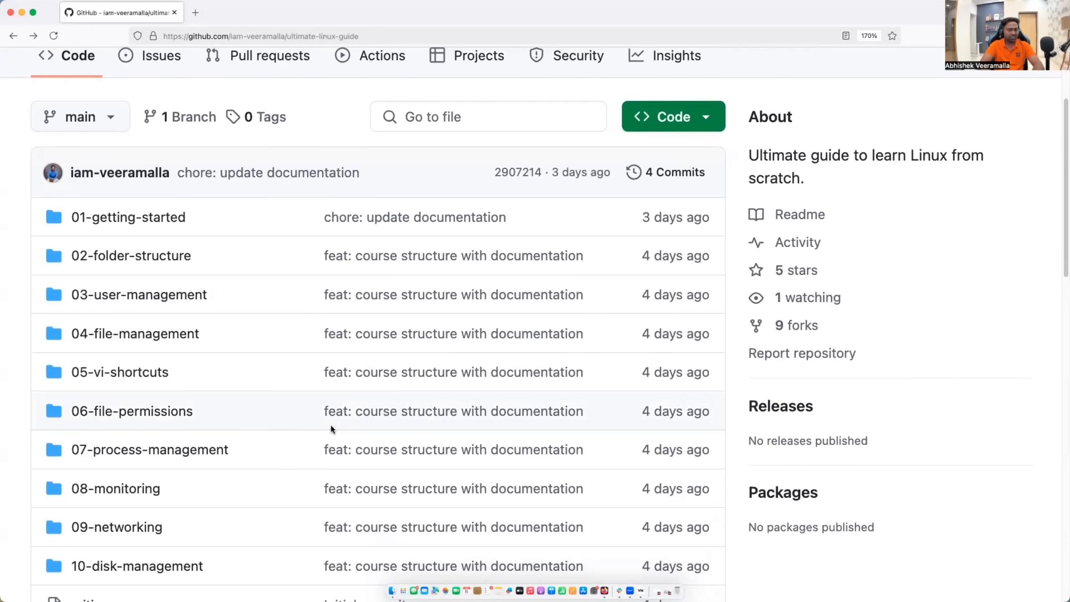
{"action": "scroll", "scroll_direction": "down", "scroll_amount": 3}
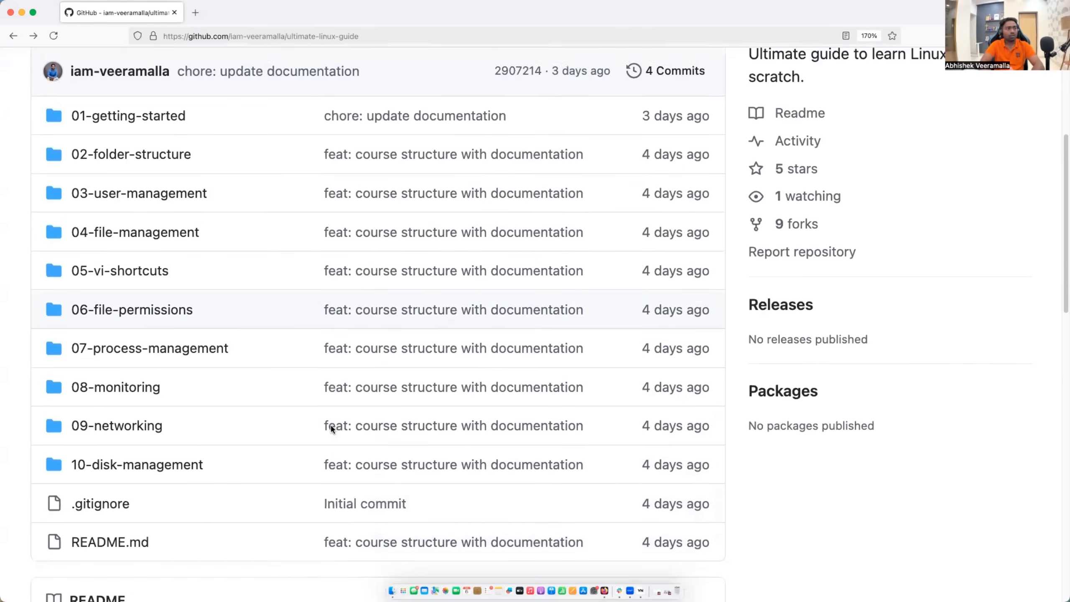
{"action": "scroll", "scroll_direction": "up", "scroll_amount": 3}
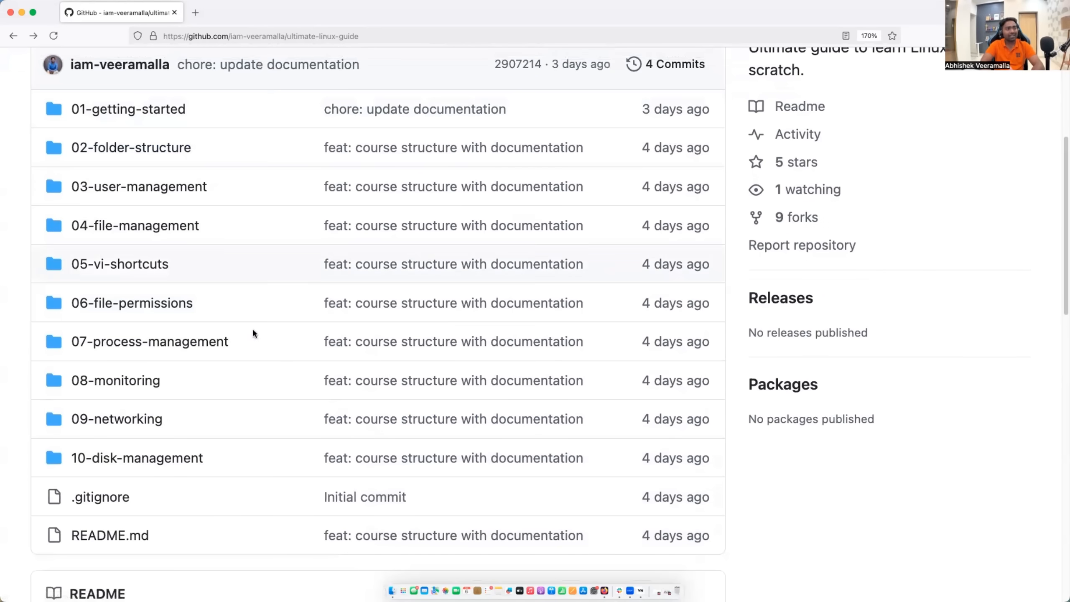
{"action": "mouse_move", "coordinate": [258, 468]}
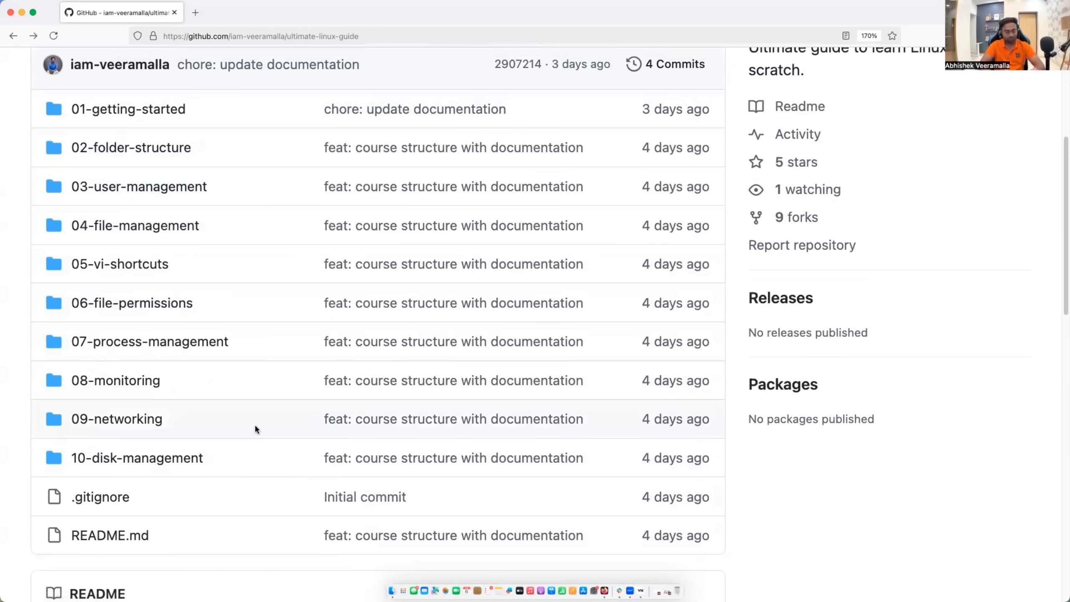
{"action": "mouse_move", "coordinate": [127, 109]}
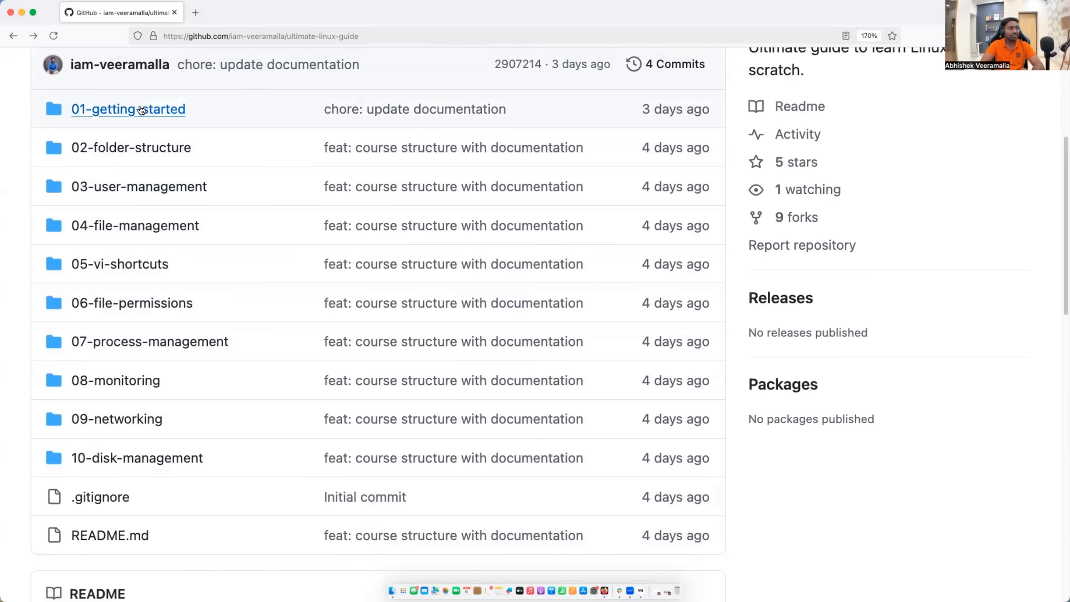
{"action": "left_click", "coordinate": [127, 109]}
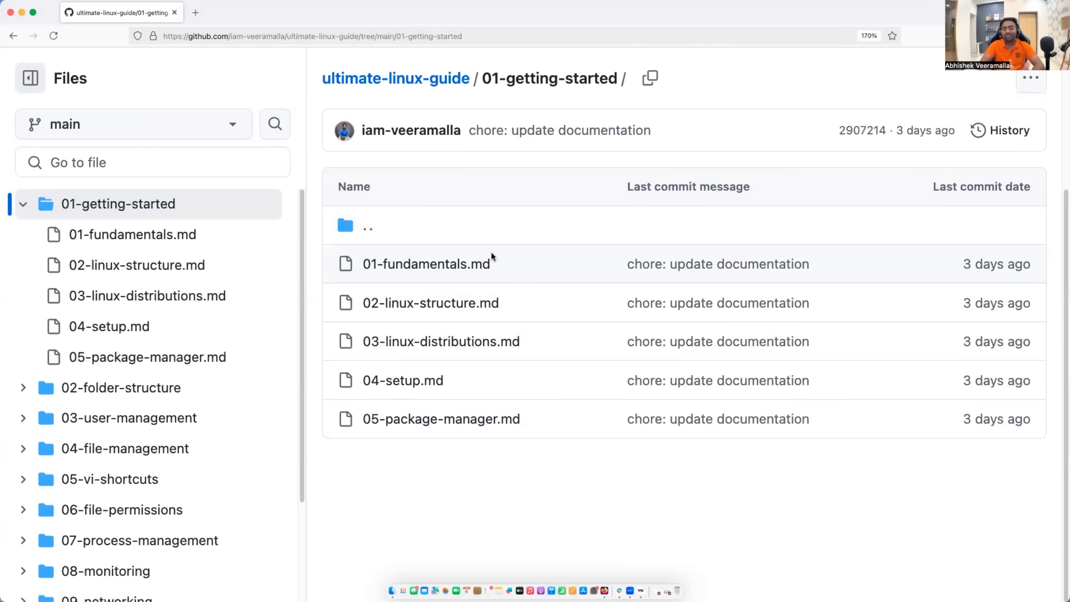
{"action": "mouse_move", "coordinate": [98, 58]}
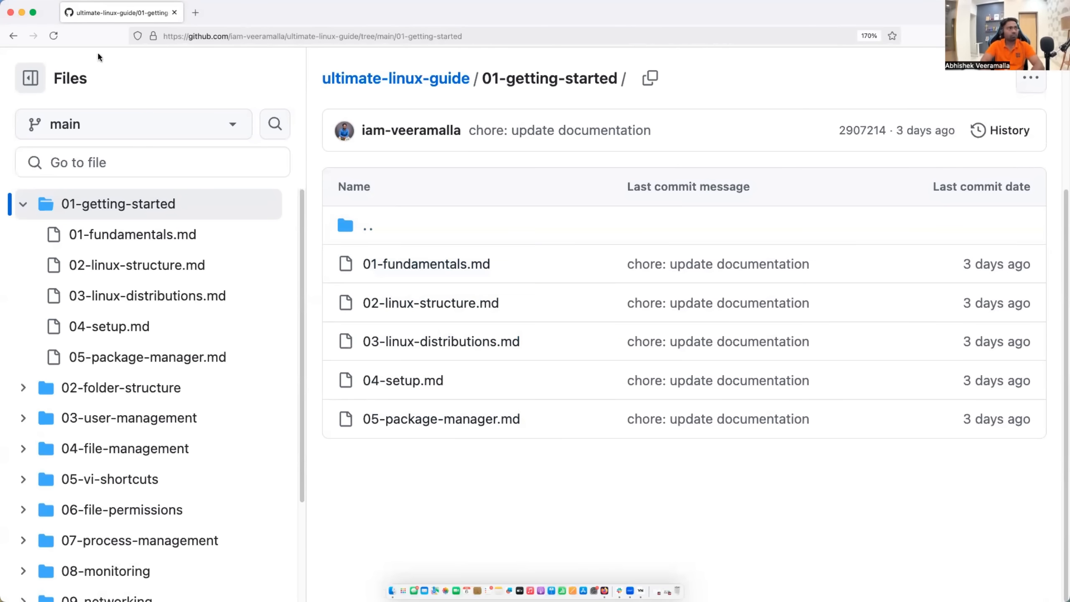
Go back to the ultimate-linux-guide root listing and scroll through its folders
{"action": "left_click", "coordinate": [396, 77]}
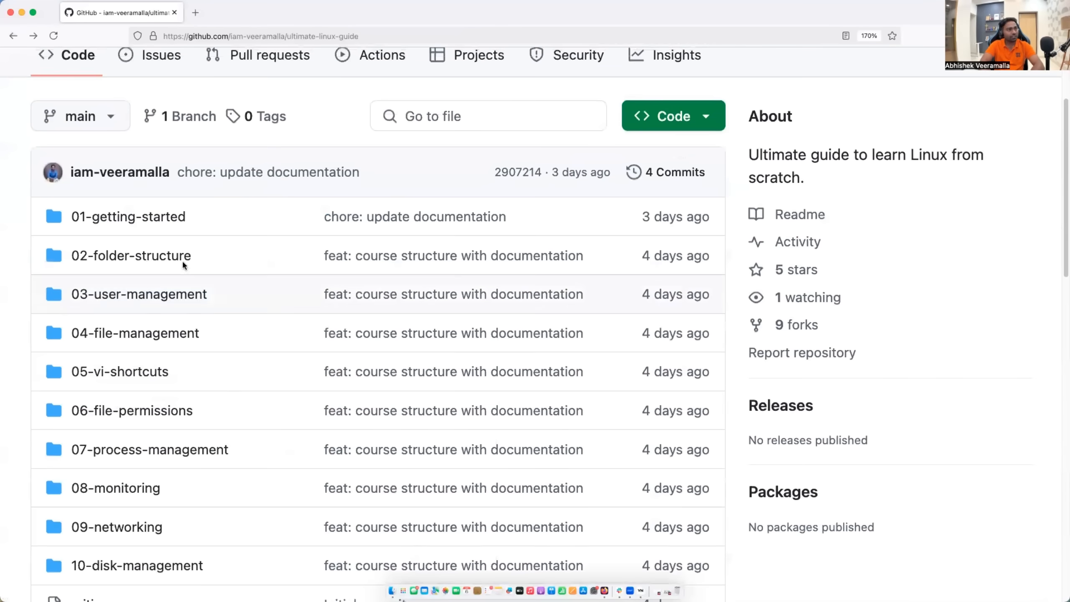
{"action": "mouse_move", "coordinate": [225, 226]}
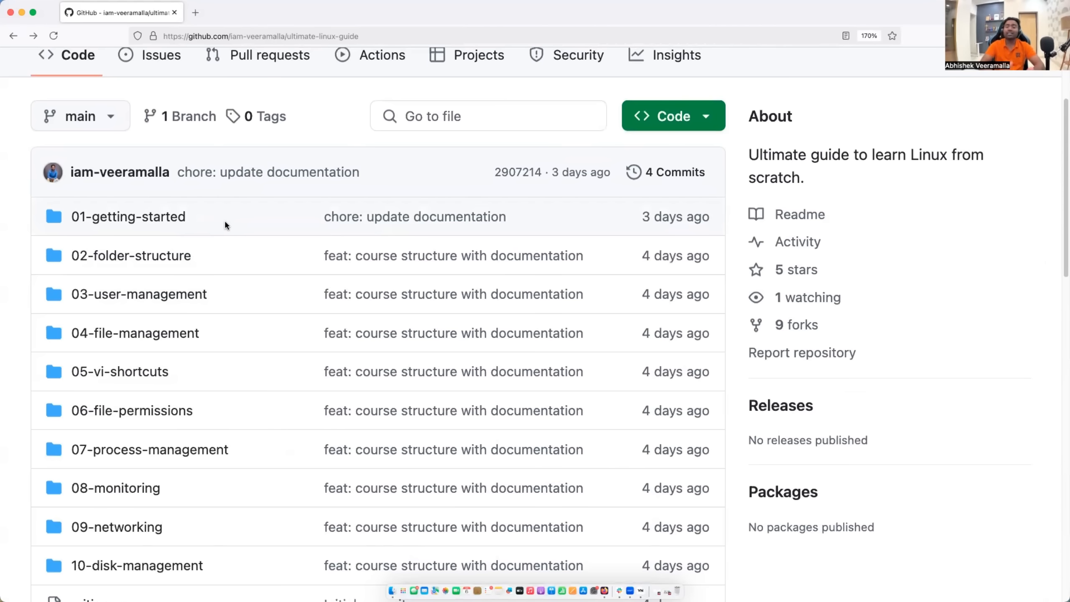
{"action": "mouse_move", "coordinate": [194, 255]}
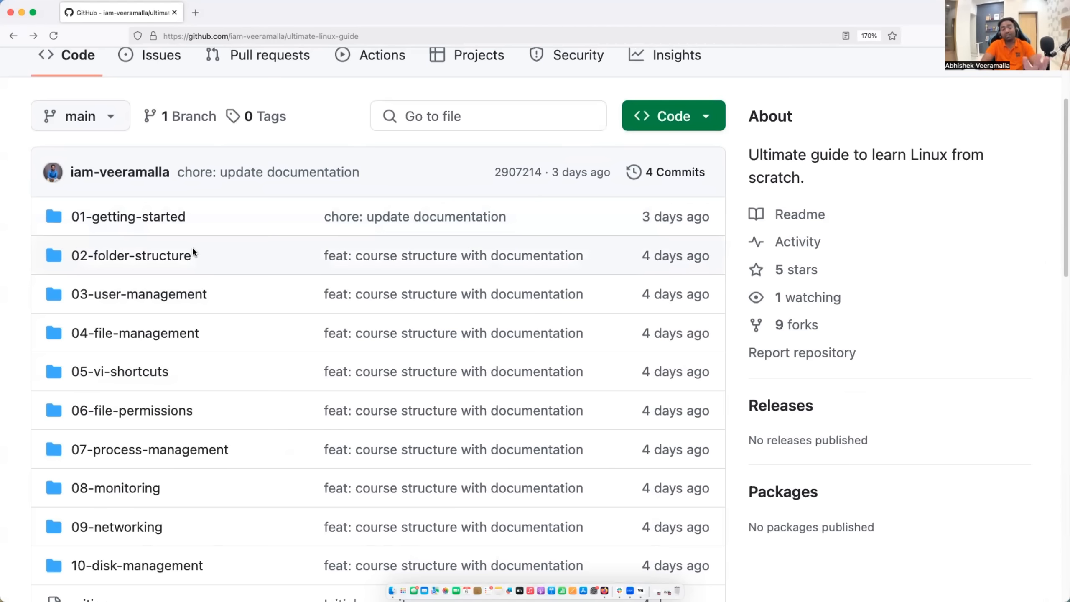
{"action": "scroll", "scroll_direction": "down", "scroll_amount": 3}
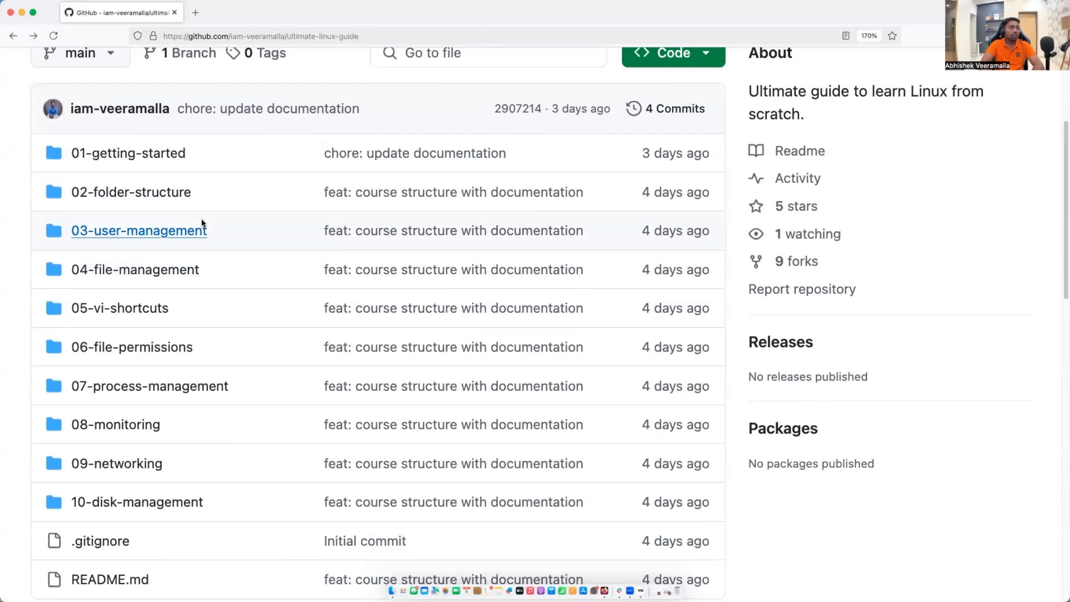
{"action": "mouse_move", "coordinate": [238, 192]}
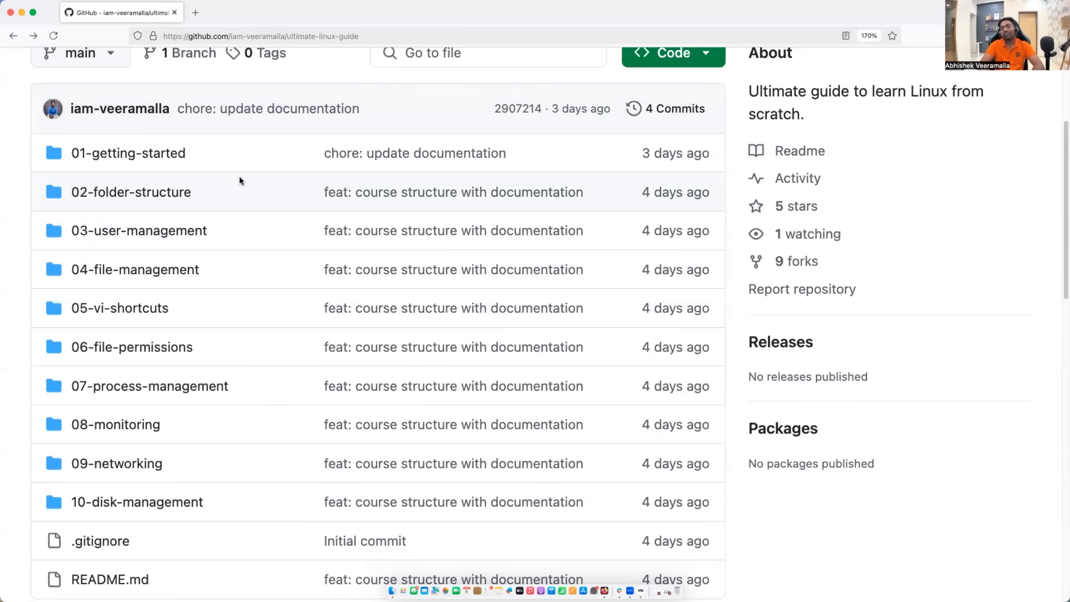
{"action": "mouse_move", "coordinate": [140, 231]}
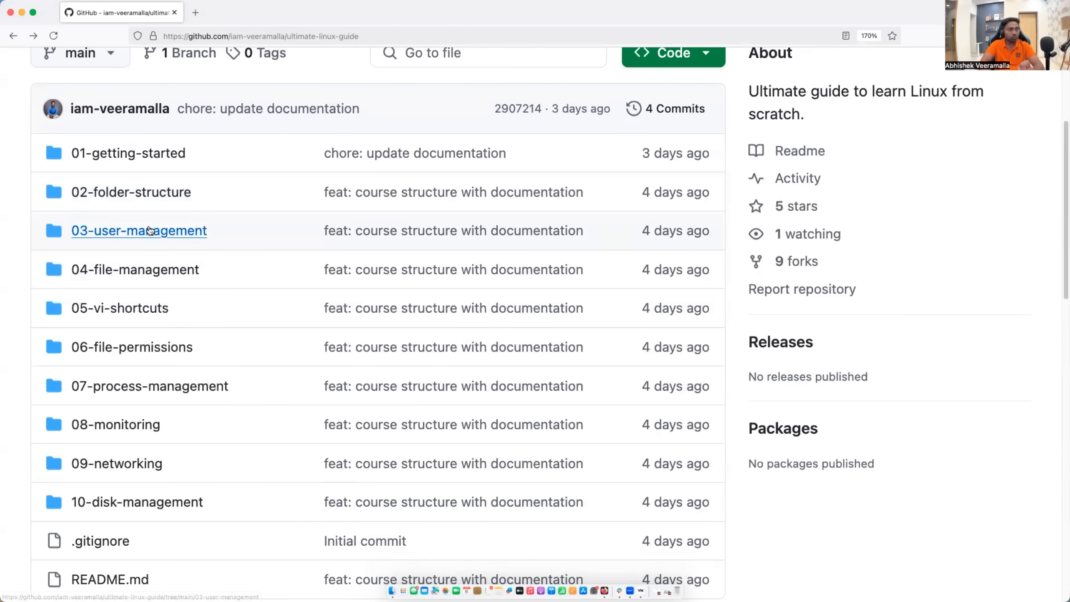
{"action": "scroll", "scroll_direction": "down", "scroll_amount": 3}
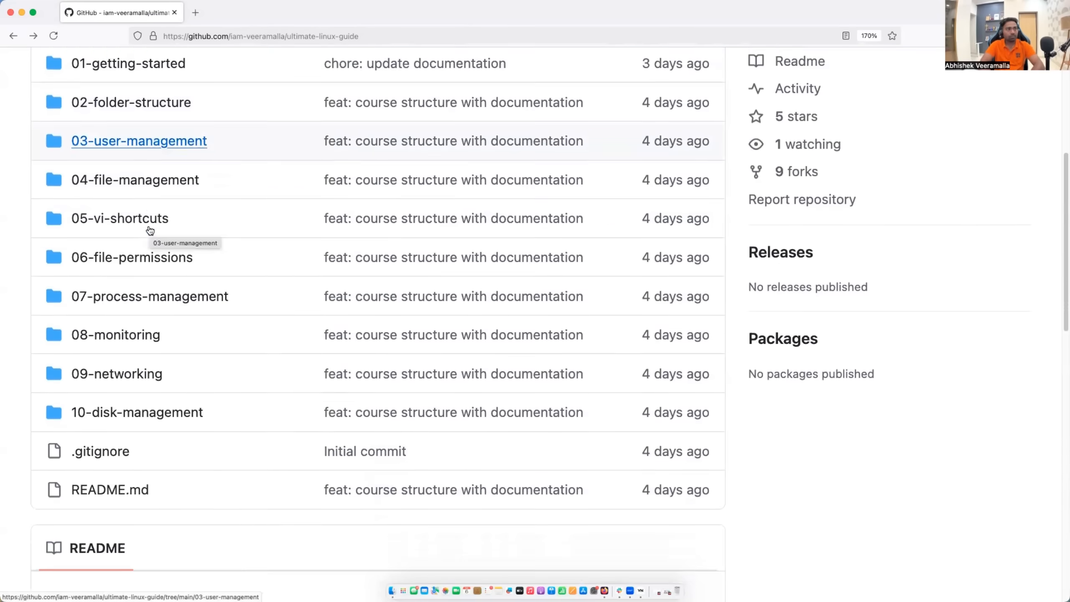
{"action": "scroll", "scroll_direction": "down", "scroll_amount": 3}
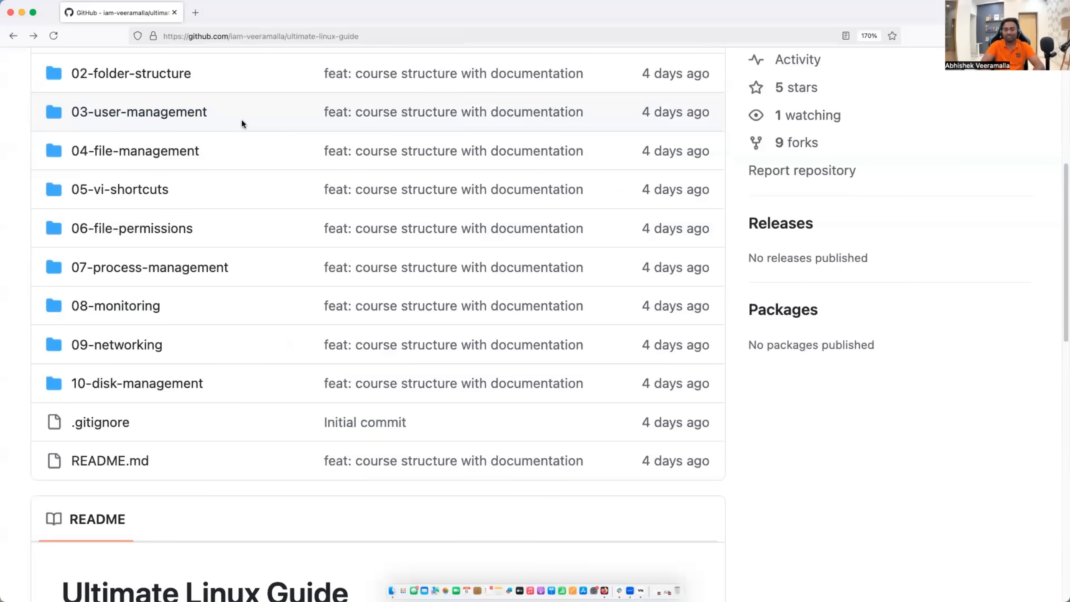
{"action": "scroll", "scroll_direction": "down", "scroll_amount": 3}
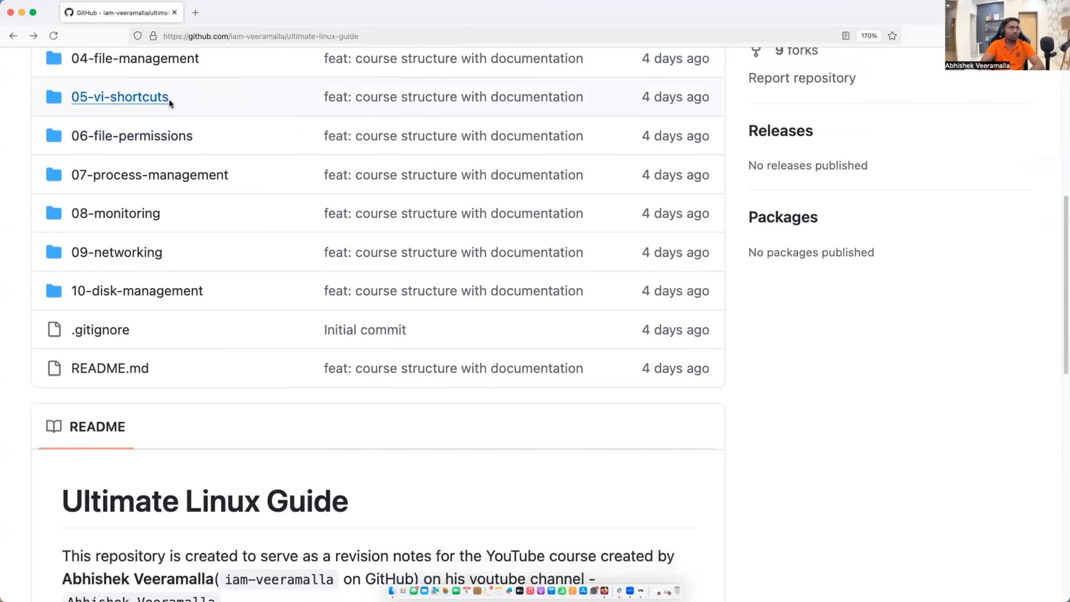
{"action": "mouse_move", "coordinate": [244, 53]}
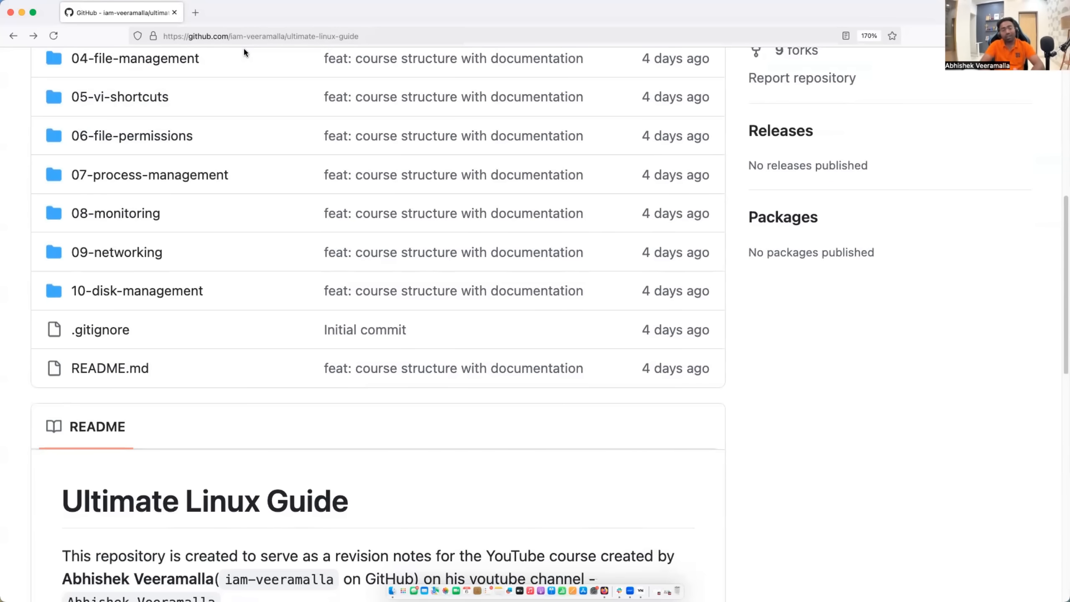
{"action": "mouse_move", "coordinate": [170, 97]}
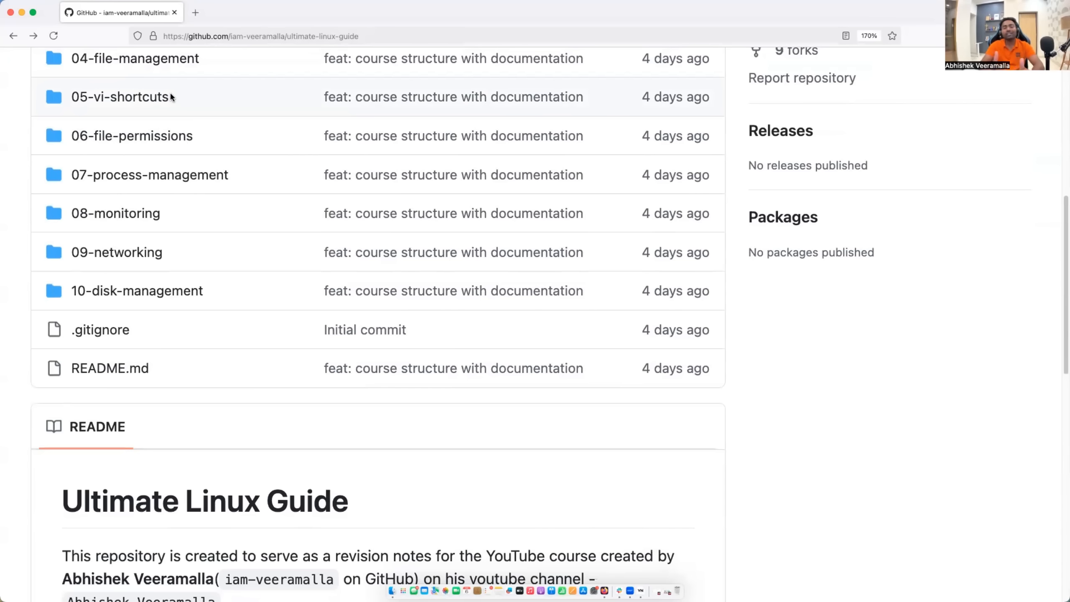
{"action": "scroll", "scroll_direction": "down", "scroll_amount": 3}
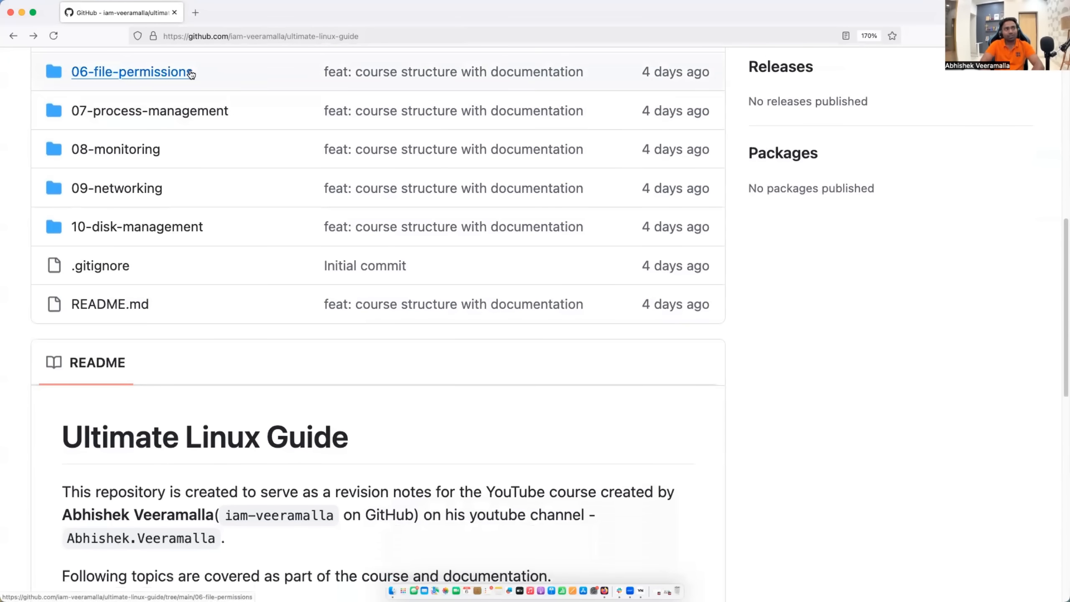
{"action": "mouse_move", "coordinate": [219, 55]}
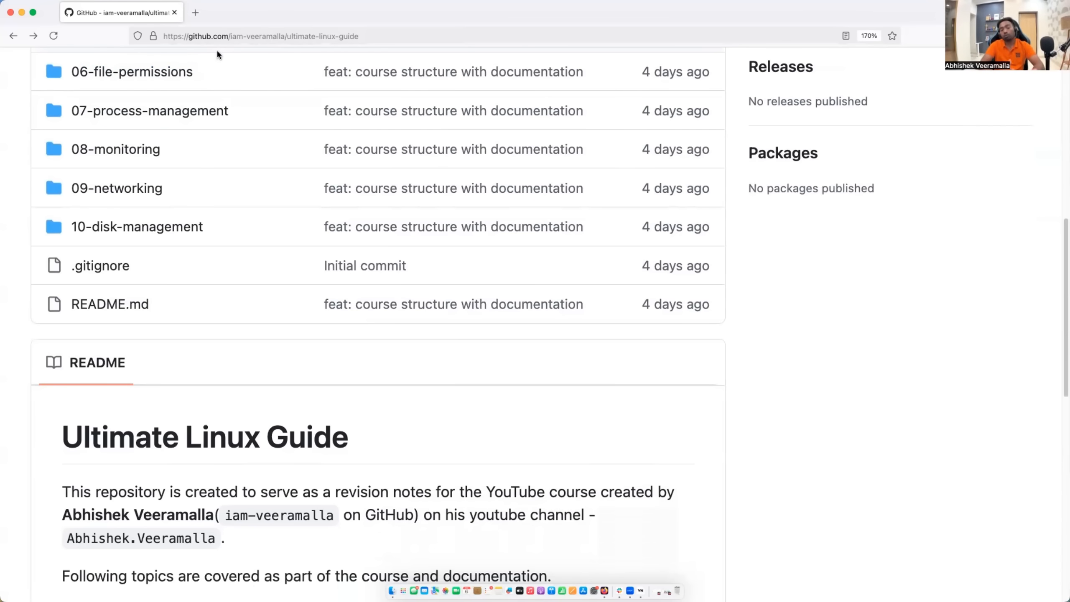
{"action": "mouse_move", "coordinate": [240, 31]}
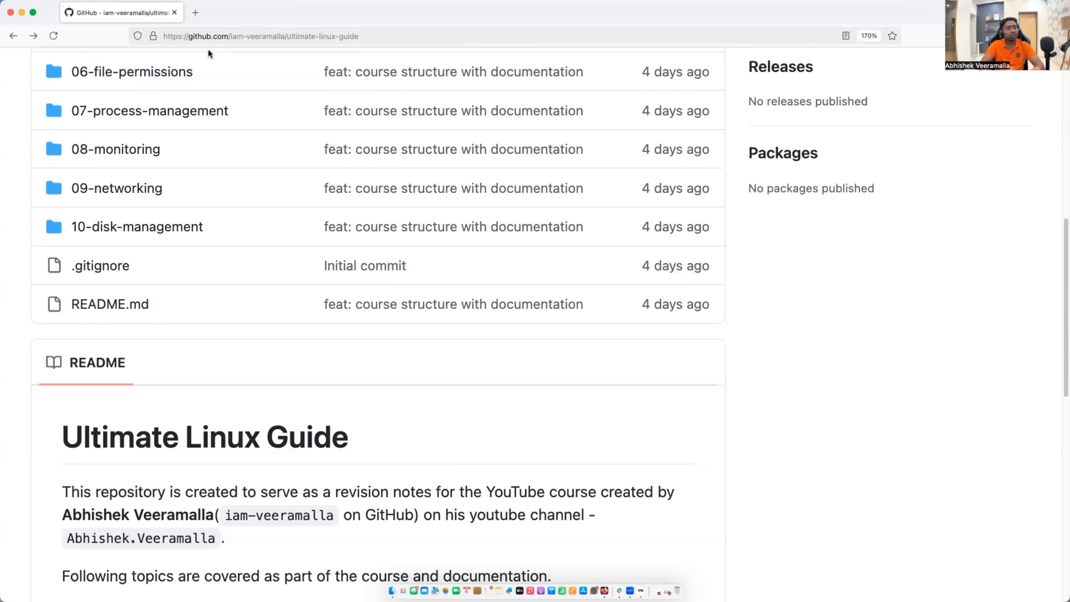
{"action": "scroll", "scroll_direction": "down", "scroll_amount": 3}
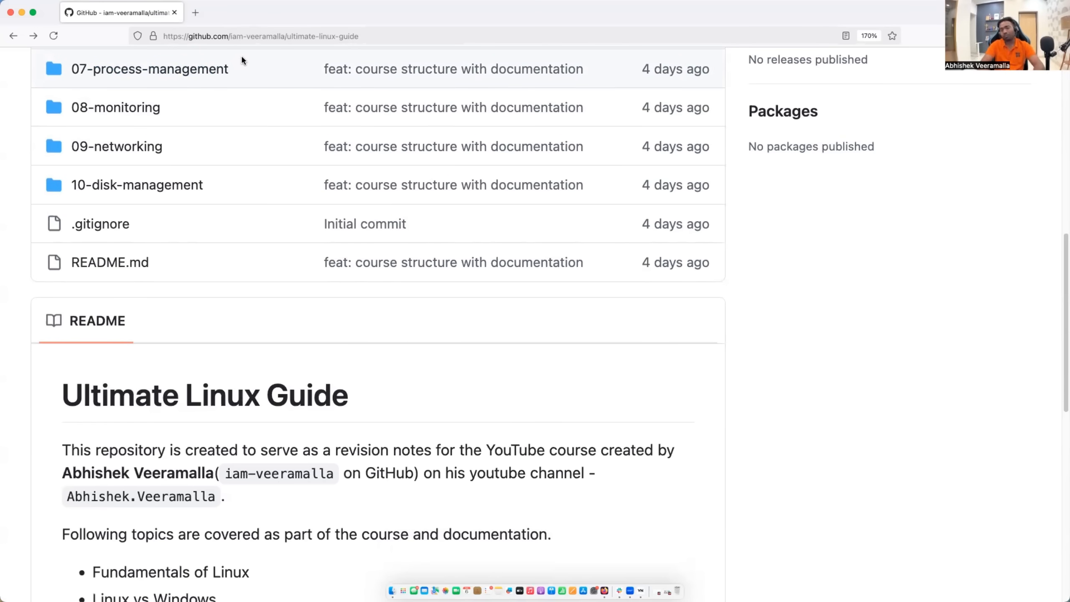
{"action": "mouse_move", "coordinate": [266, 53]}
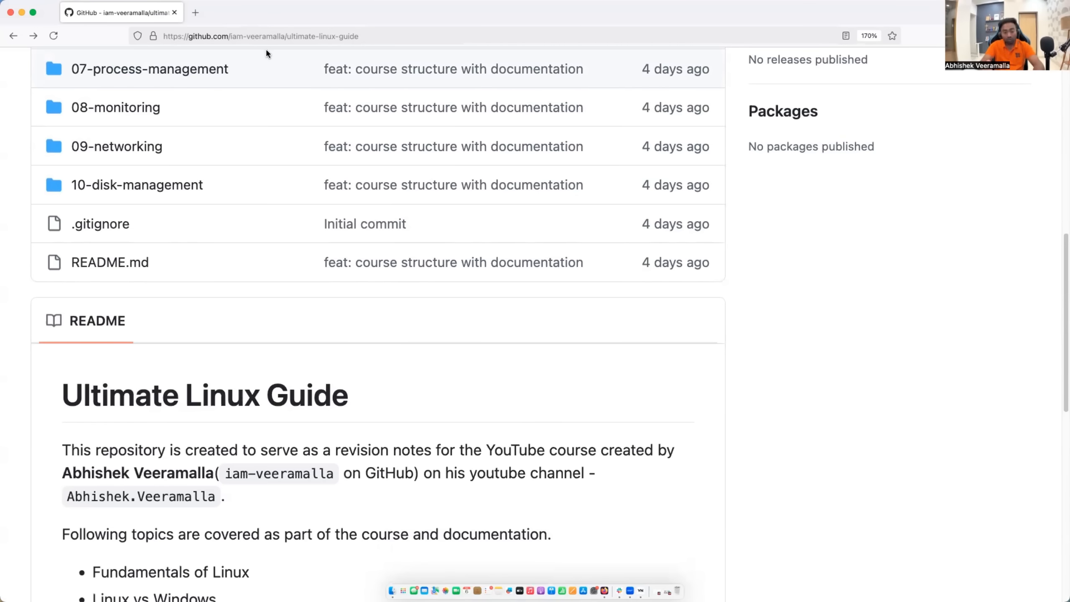
{"action": "mouse_move", "coordinate": [172, 137]}
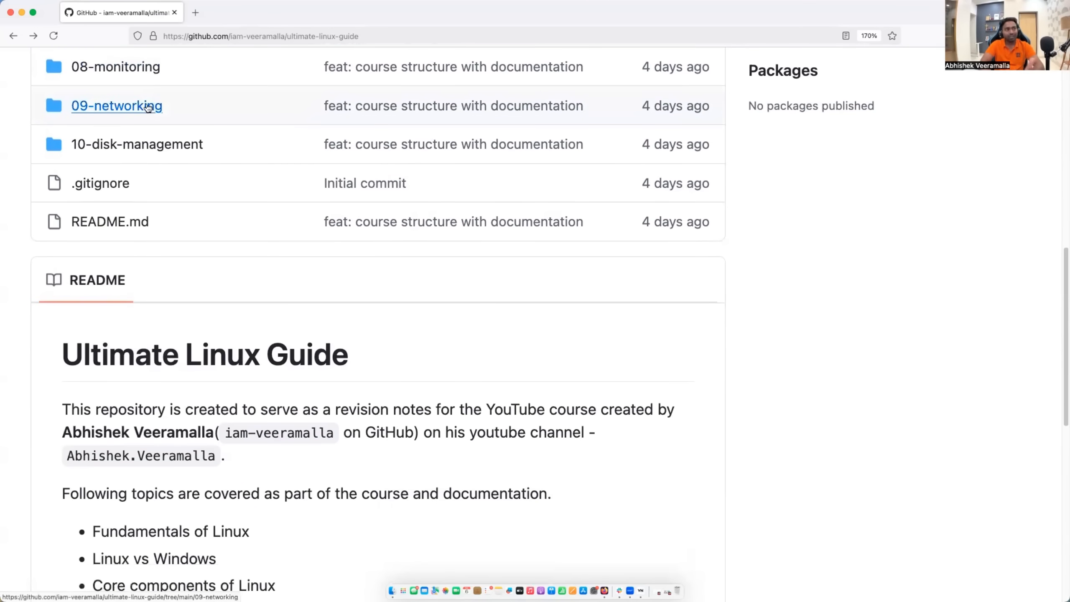
{"action": "mouse_move", "coordinate": [115, 66]}
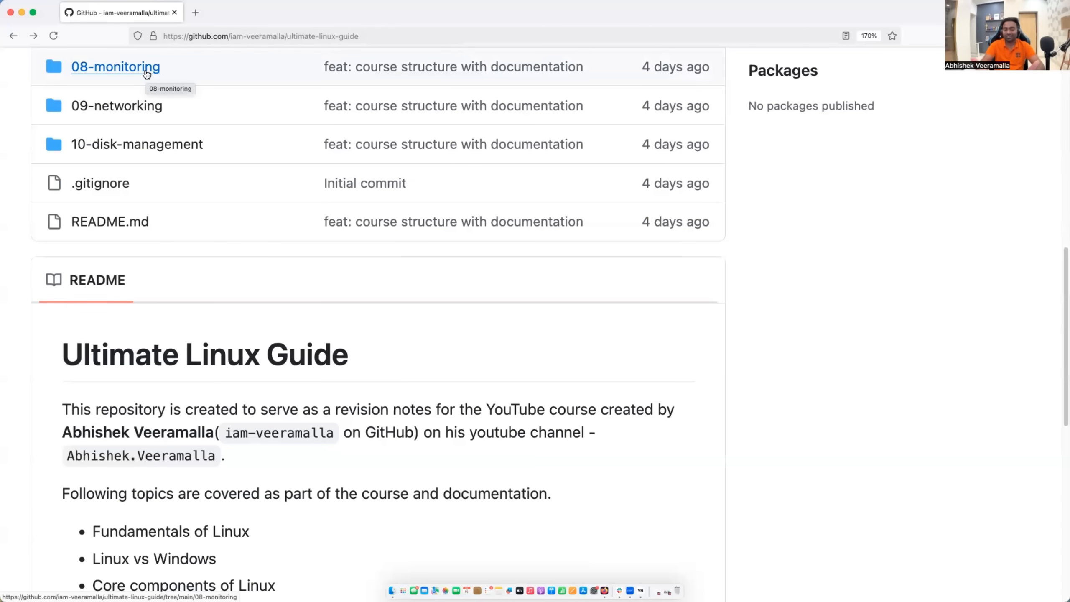
{"action": "mouse_move", "coordinate": [130, 67]}
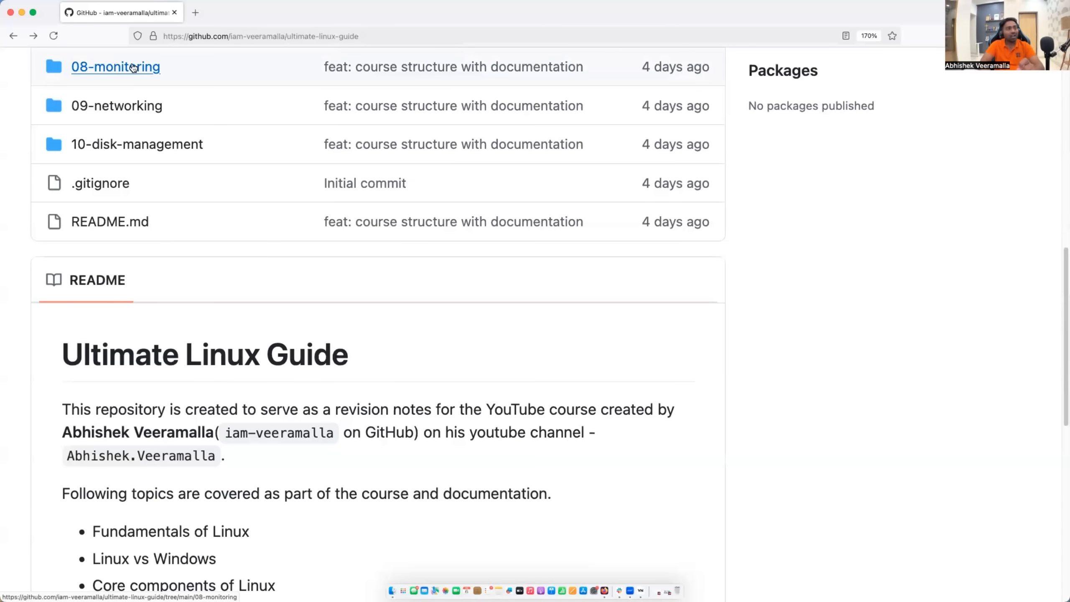
{"action": "left_click", "coordinate": [114, 66]}
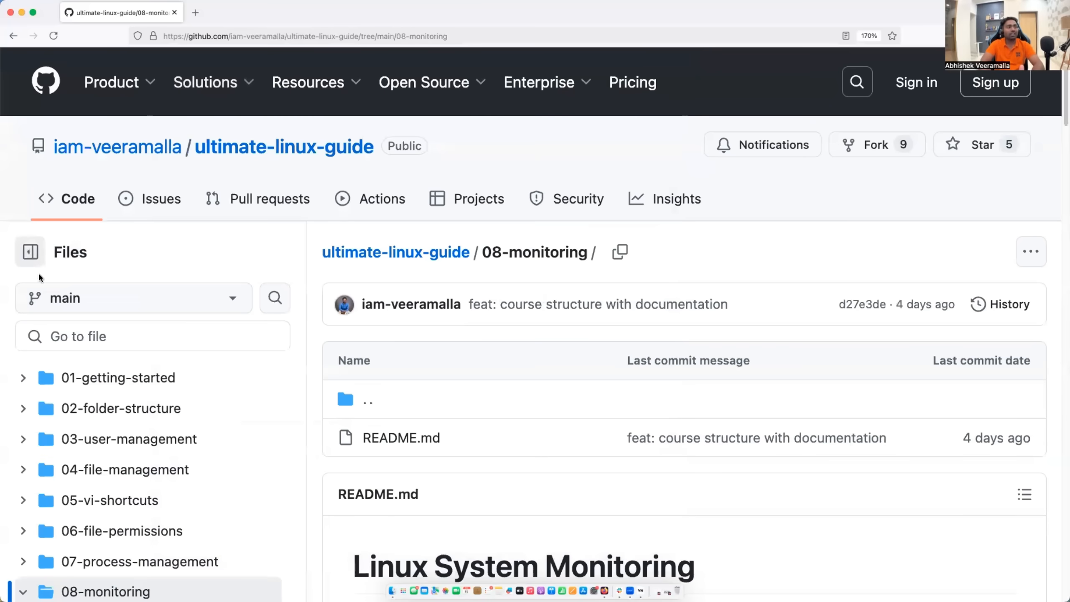
{"action": "mouse_move", "coordinate": [7, 46]}
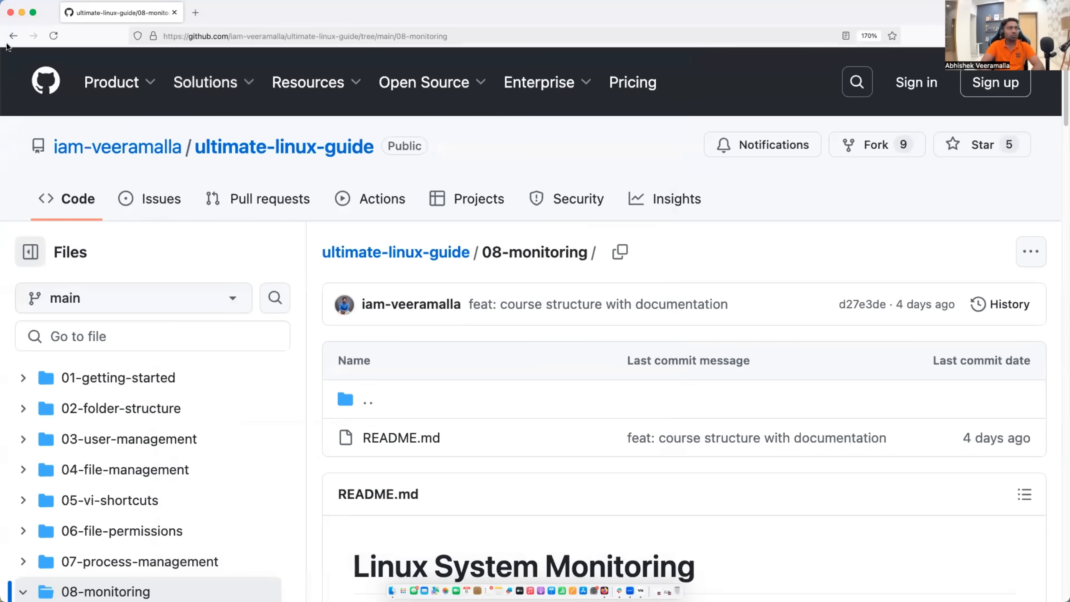
{"action": "left_click", "coordinate": [12, 36]}
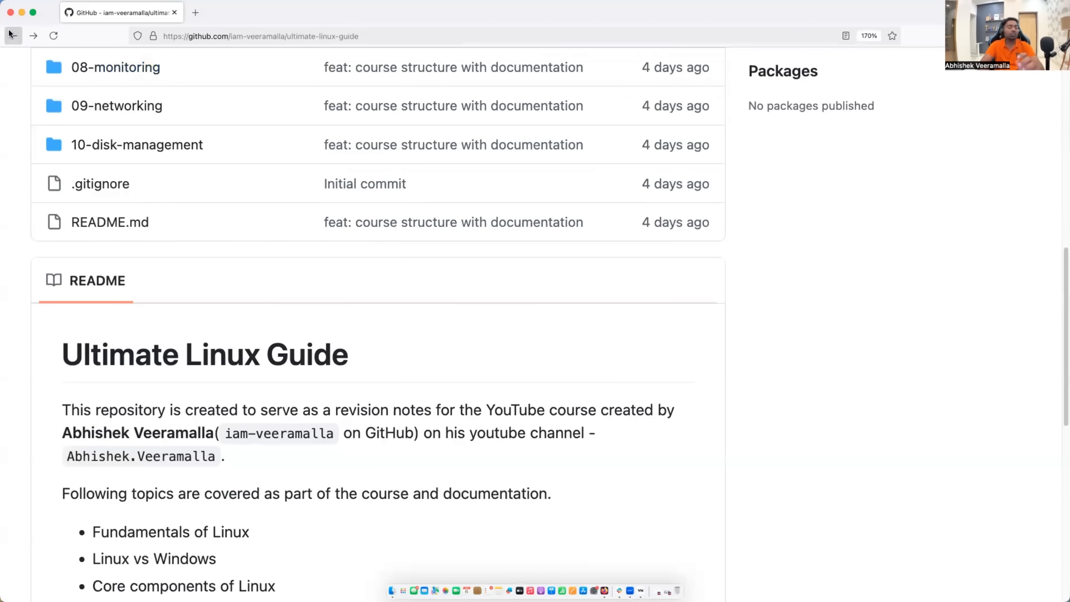
{"action": "mouse_move", "coordinate": [30, 113]}
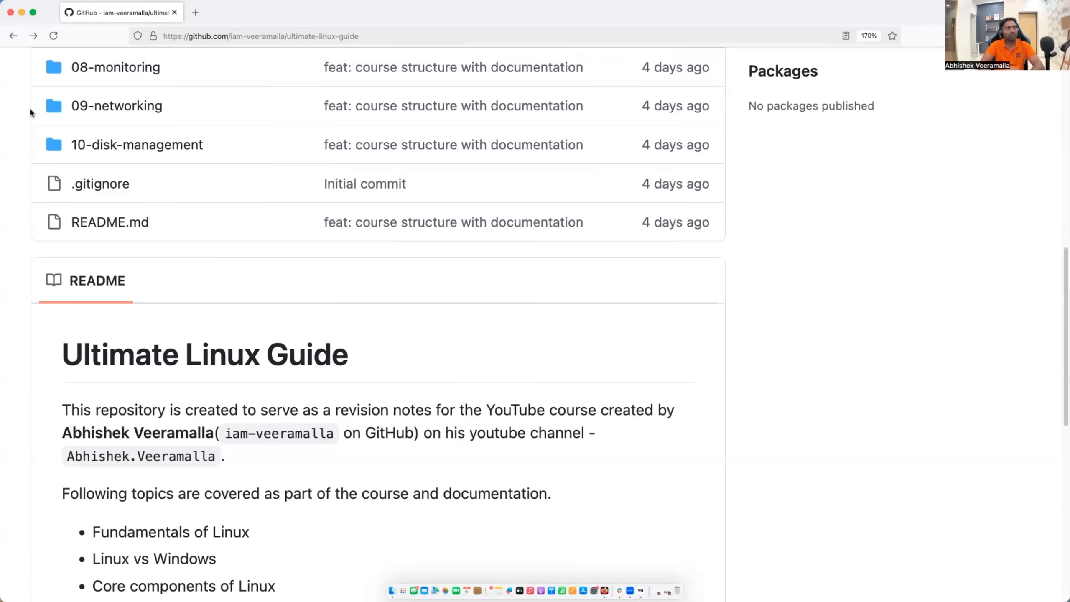
{"action": "scroll", "scroll_direction": "down", "scroll_amount": 3}
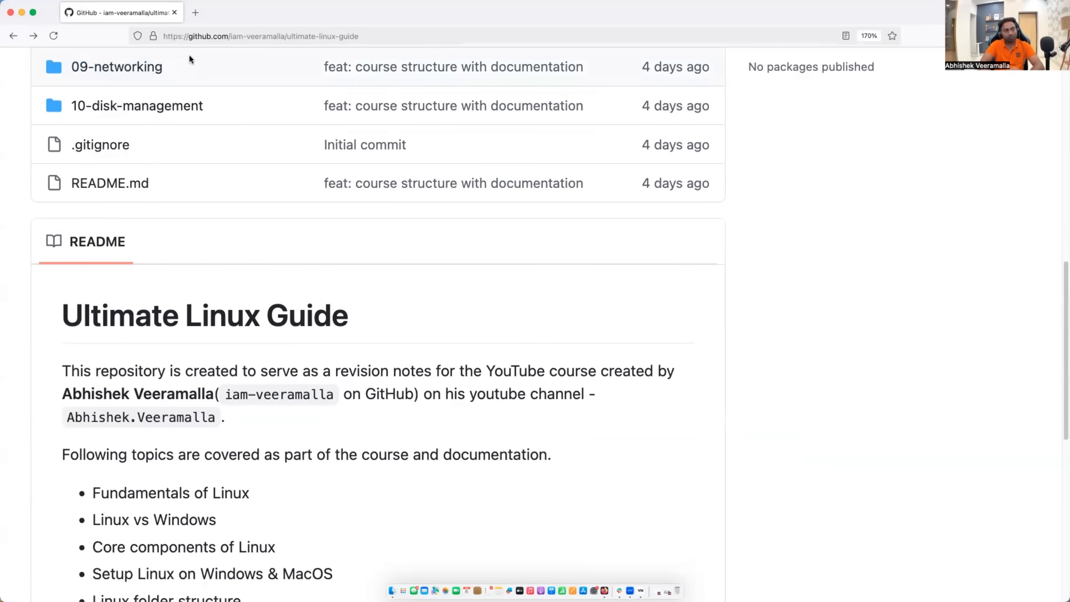
{"action": "scroll", "scroll_direction": "up", "scroll_amount": 3}
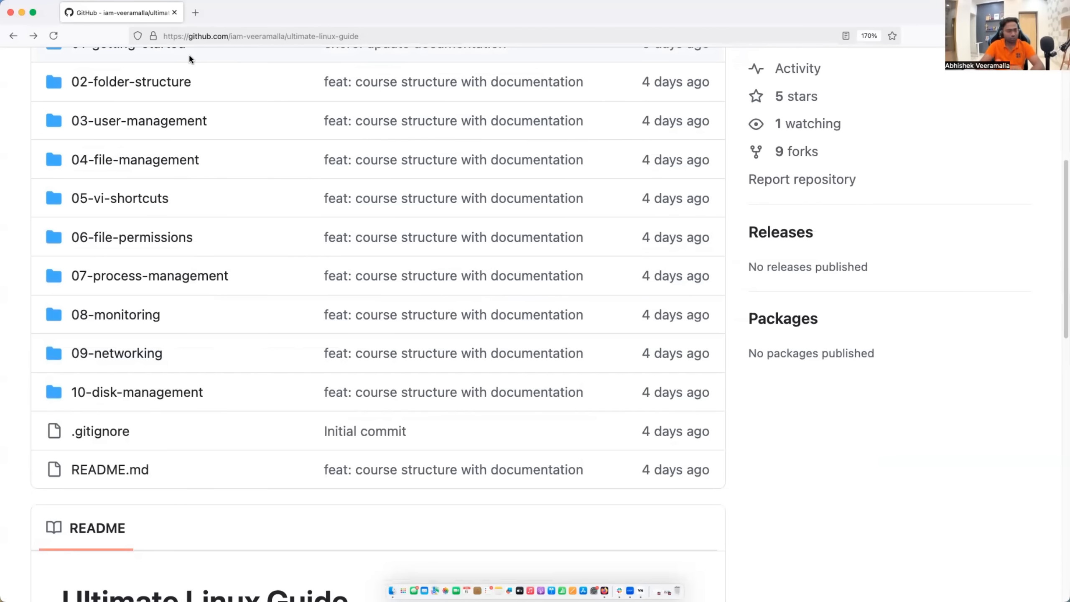
{"action": "scroll", "scroll_direction": "down", "scroll_amount": 3}
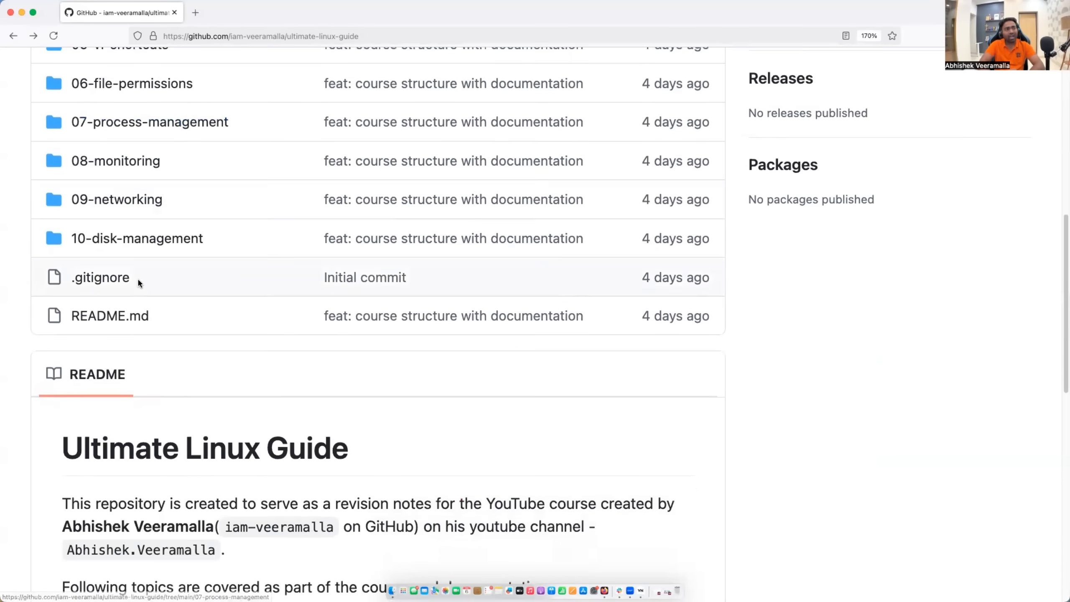
{"action": "scroll", "scroll_direction": "down", "scroll_amount": 3}
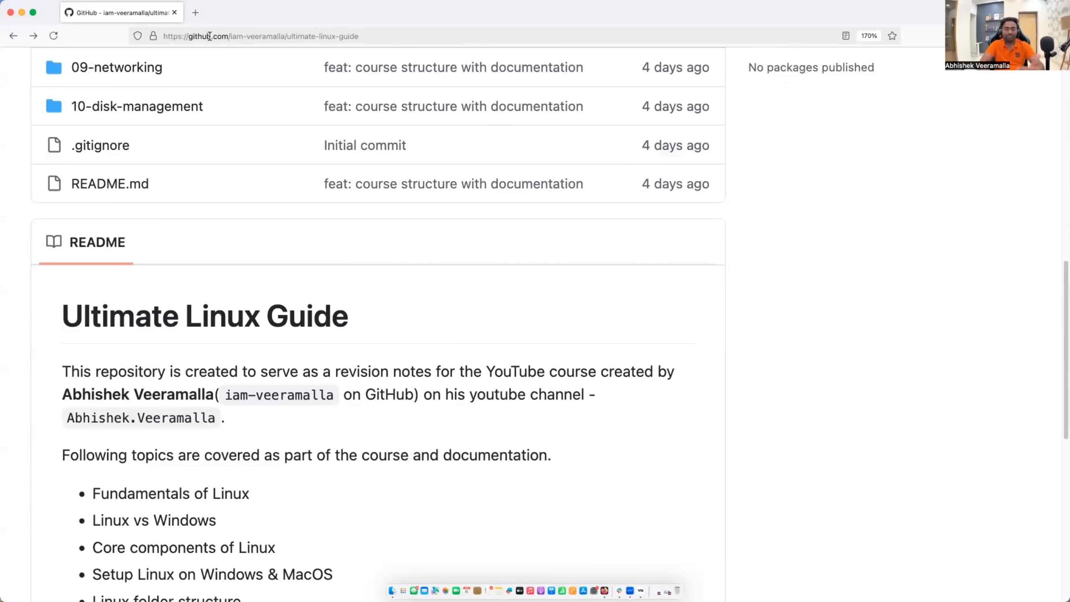
{"action": "mouse_move", "coordinate": [190, 60]}
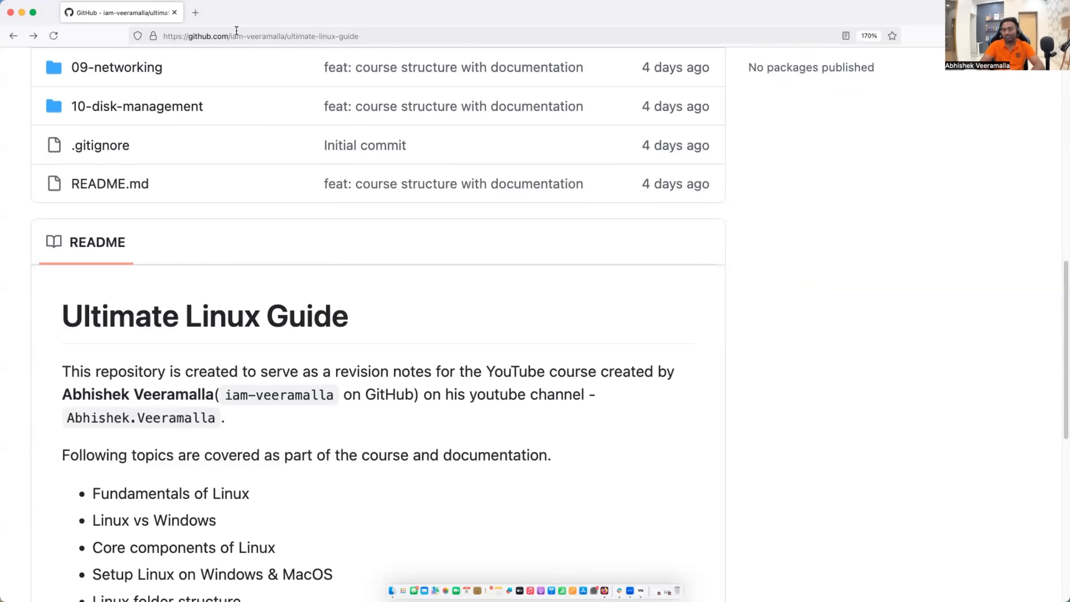
{"action": "scroll", "scroll_direction": "down", "scroll_amount": 3}
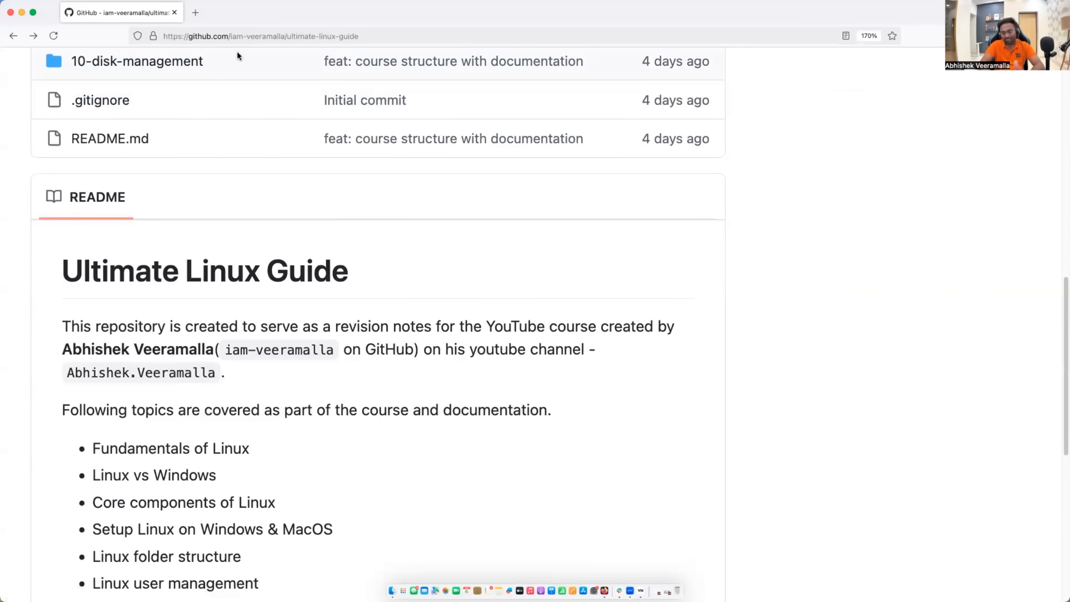
{"action": "scroll", "scroll_direction": "up", "scroll_amount": 3}
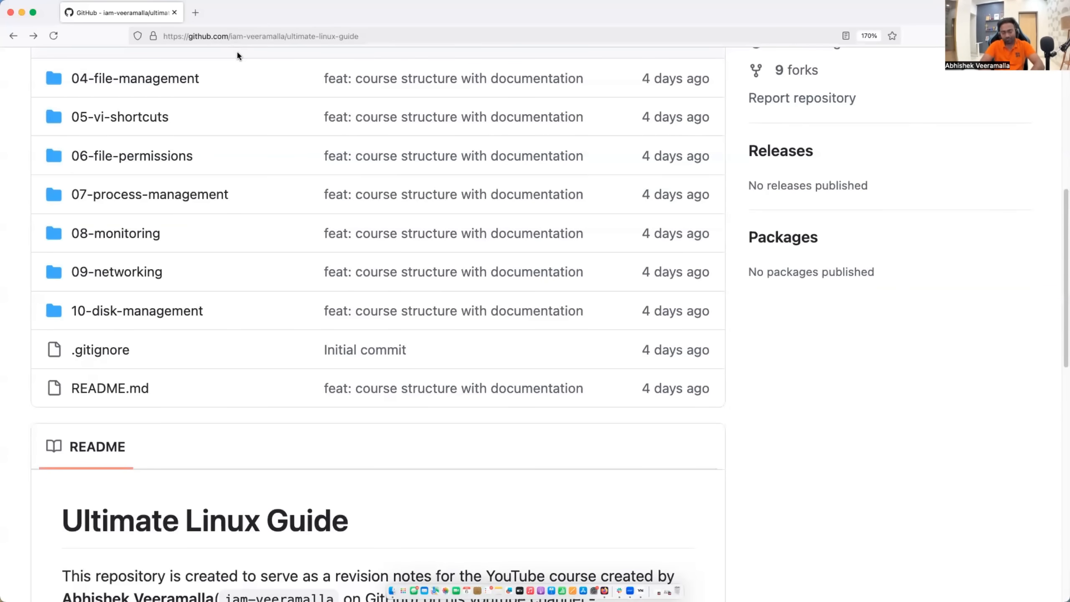
{"action": "scroll", "scroll_direction": "up", "scroll_amount": 3}
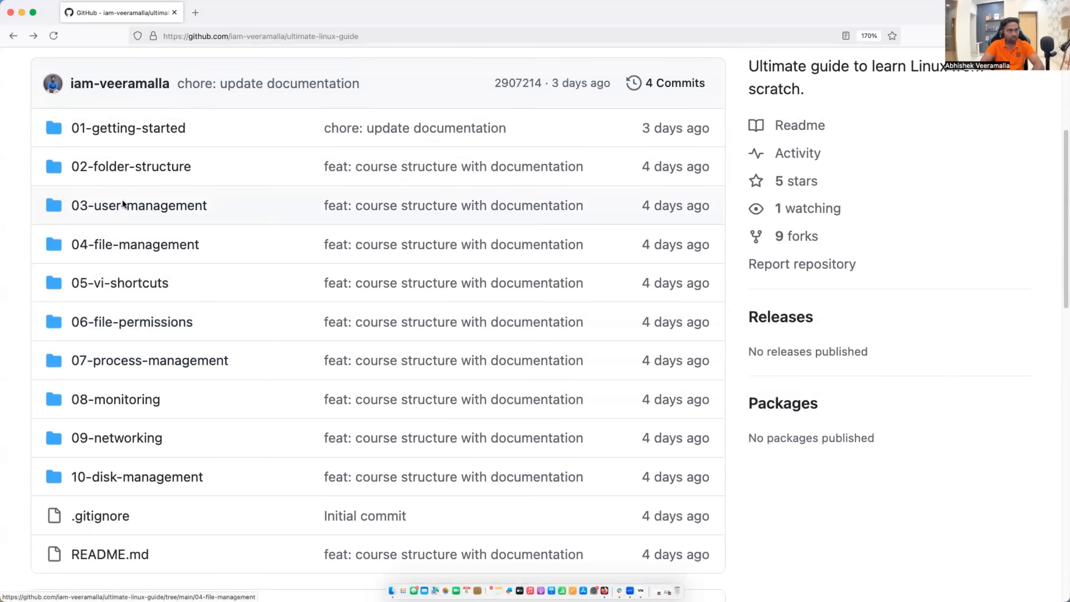
{"action": "mouse_move", "coordinate": [246, 443]}
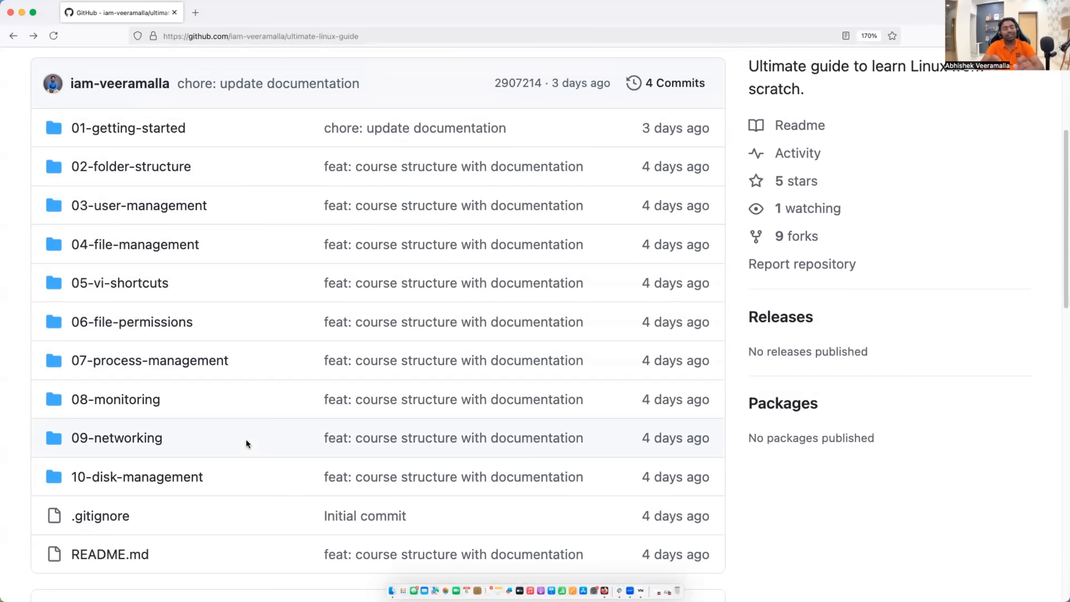
{"action": "mouse_move", "coordinate": [234, 102]}
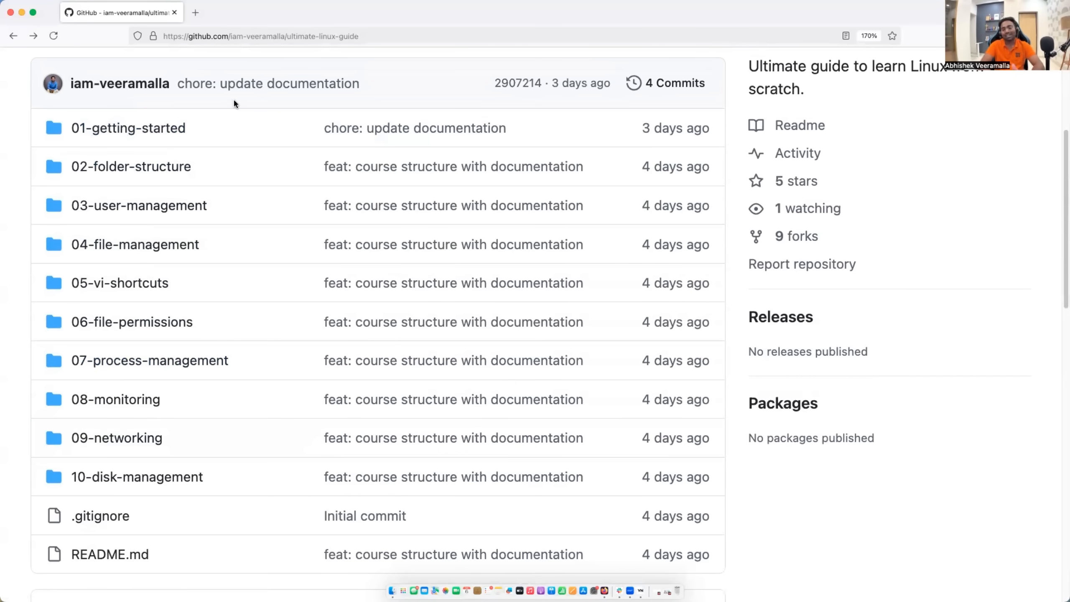
{"action": "scroll", "scroll_direction": "down", "scroll_amount": 3}
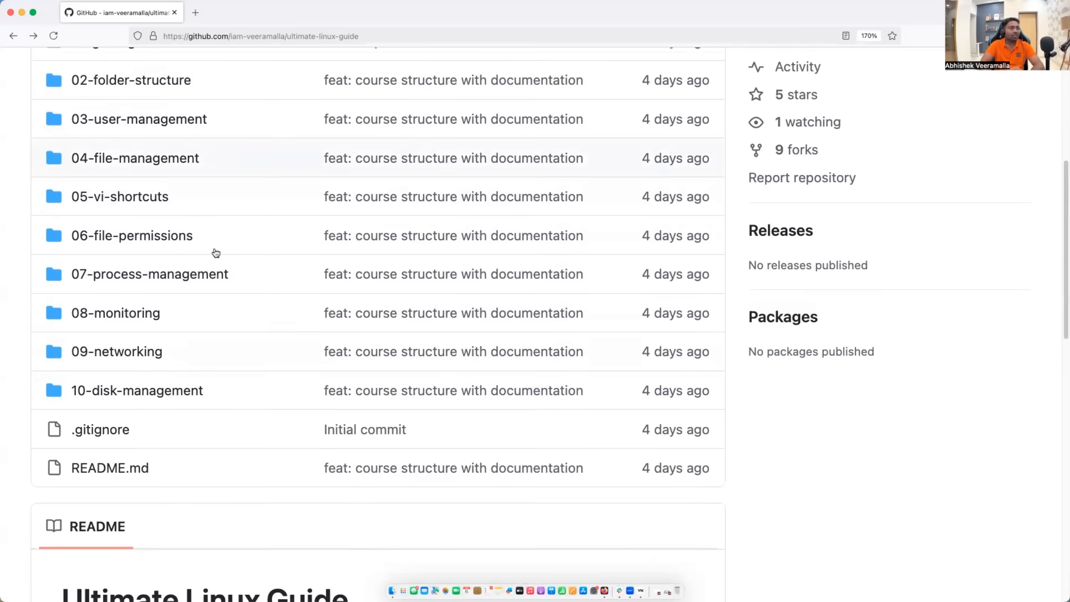
{"action": "scroll", "scroll_direction": "up", "scroll_amount": 3}
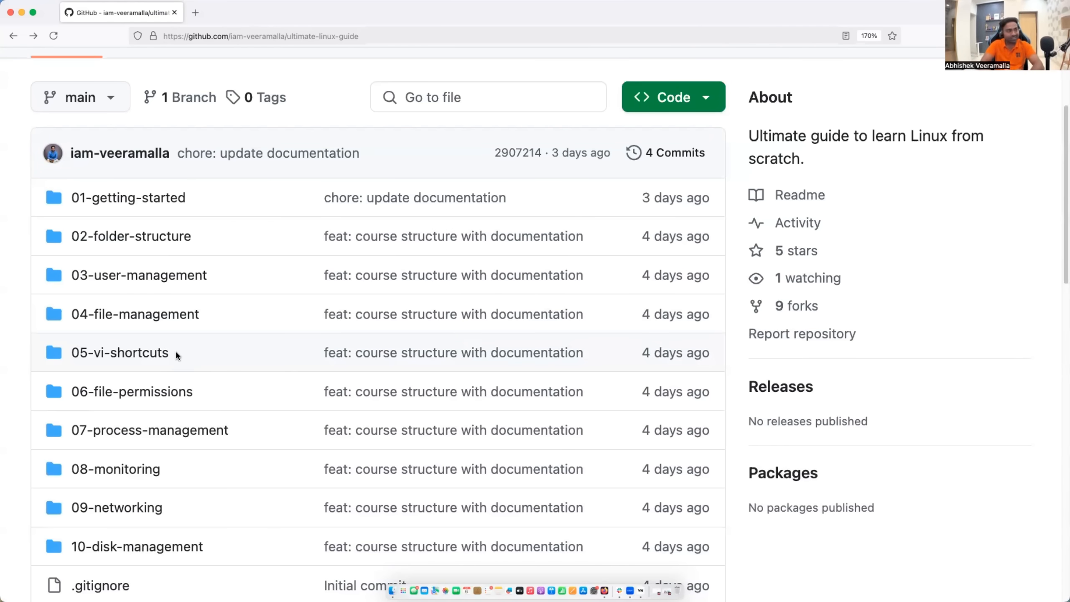
{"action": "mouse_move", "coordinate": [30, 507]}
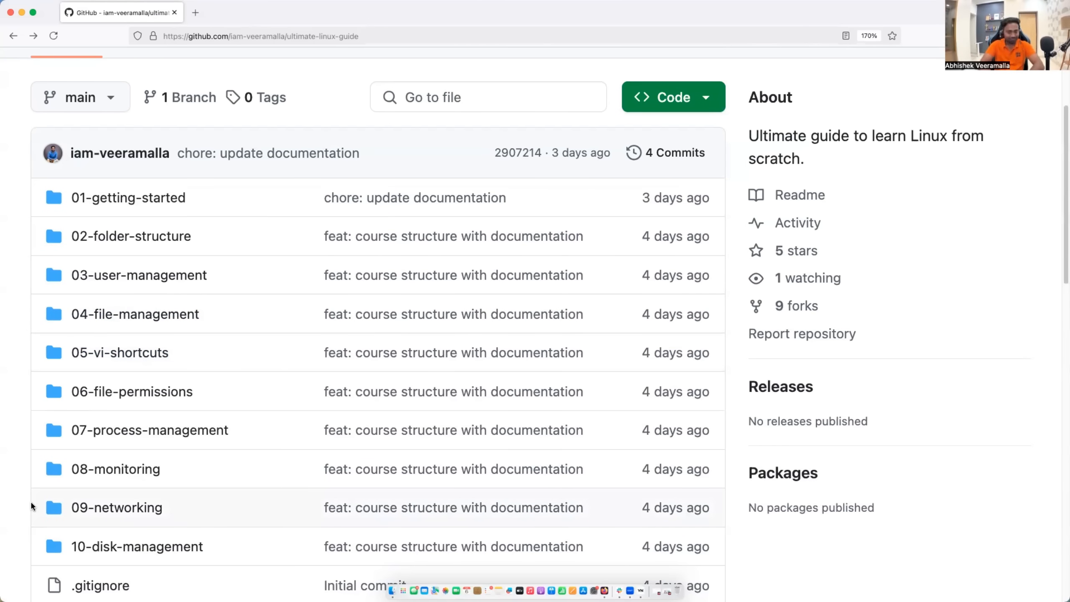
{"action": "scroll", "scroll_direction": "up", "scroll_amount": 3}
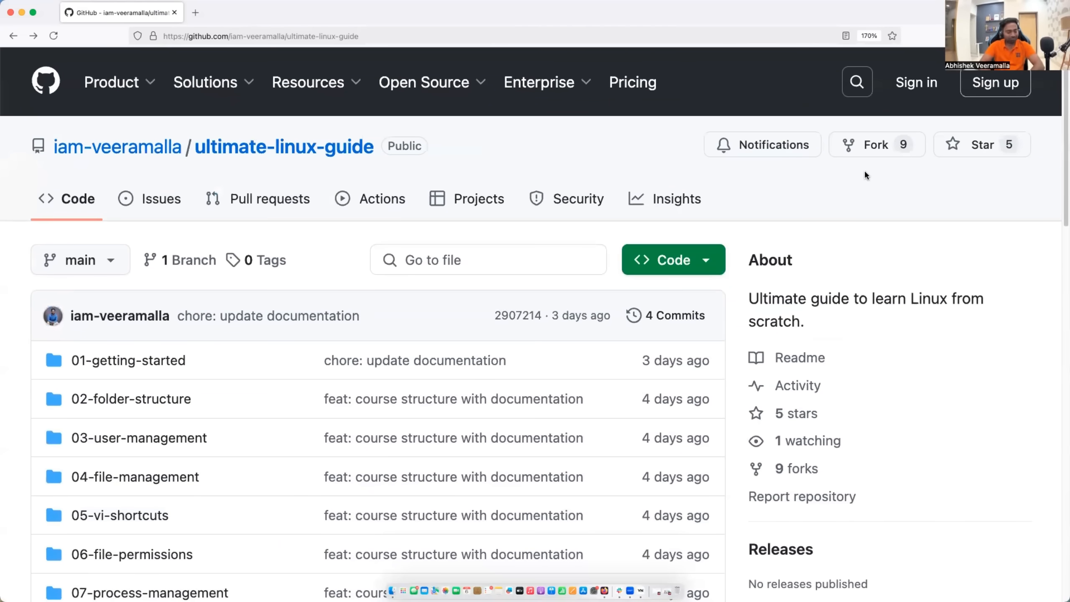
{"action": "mouse_move", "coordinate": [694, 231]}
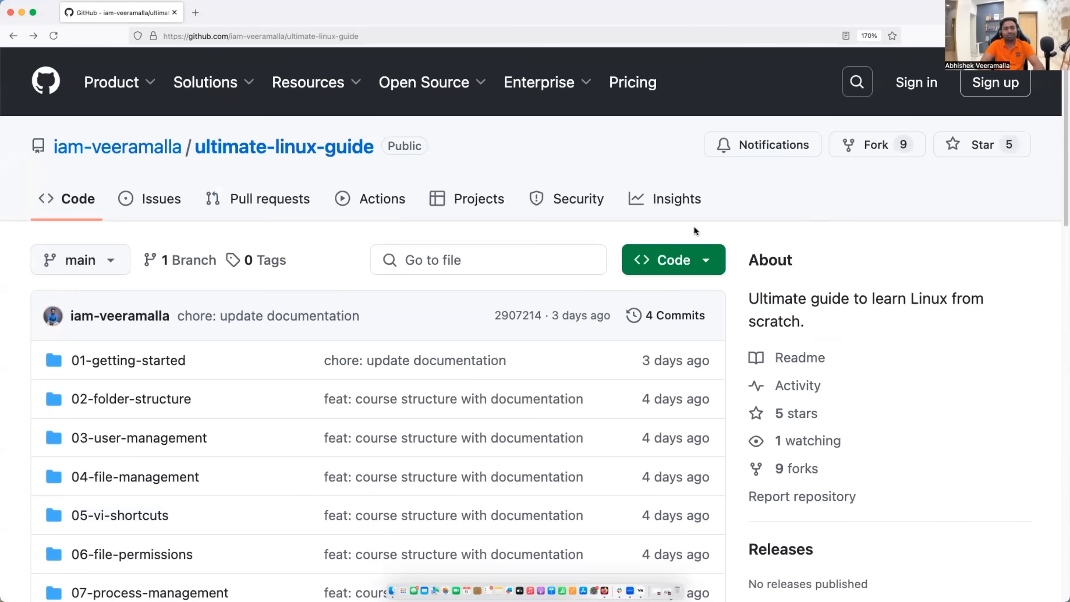
{"action": "scroll", "scroll_direction": "down", "scroll_amount": 3}
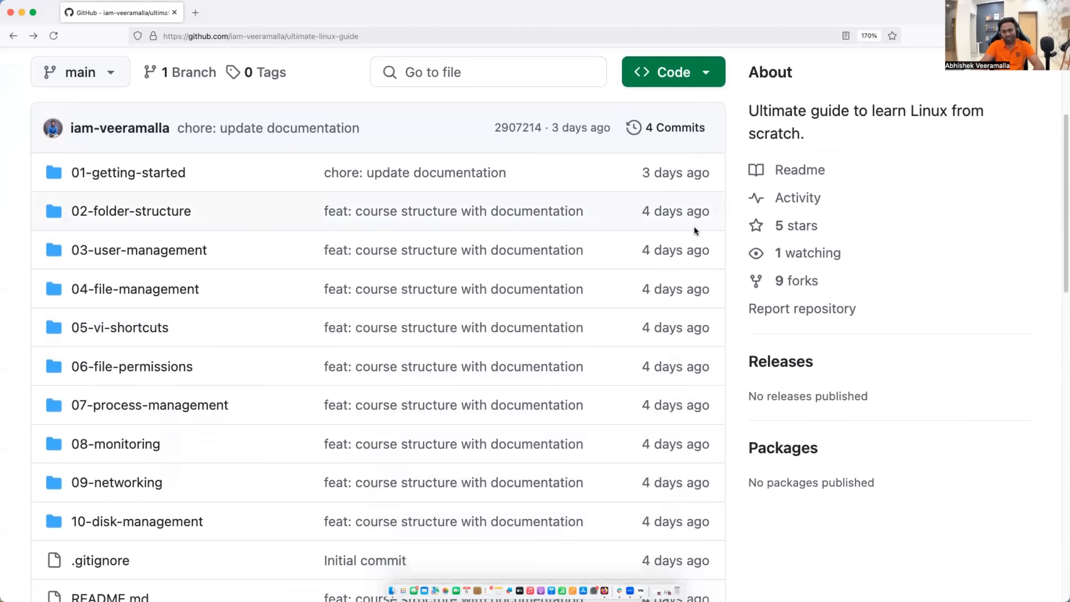